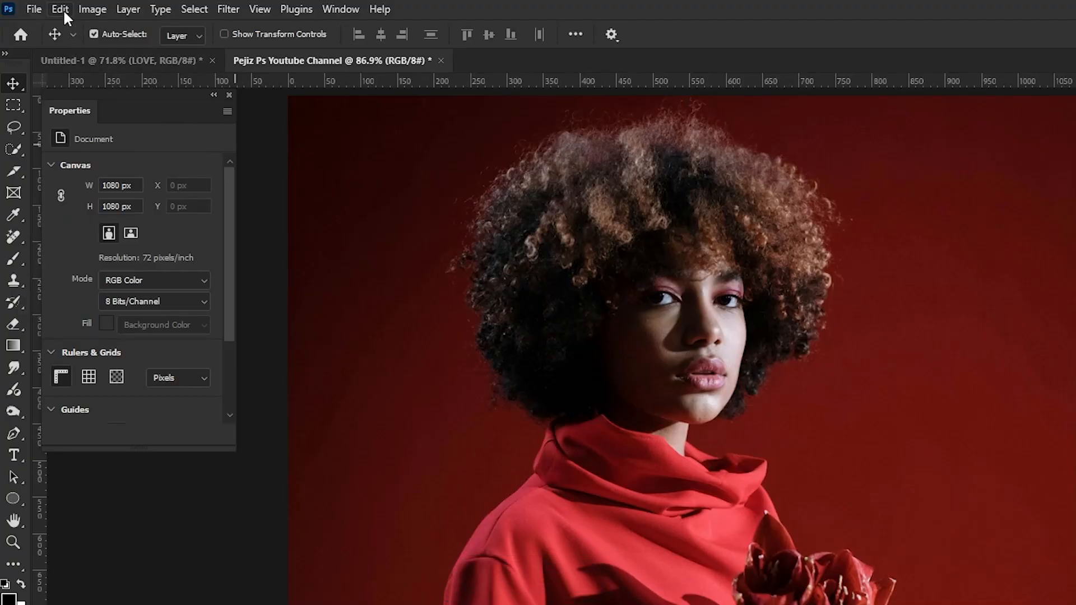
Start placing an image from the File menu, then cancel without placing anything
{"action": "left_click", "coordinate": [33, 9]}
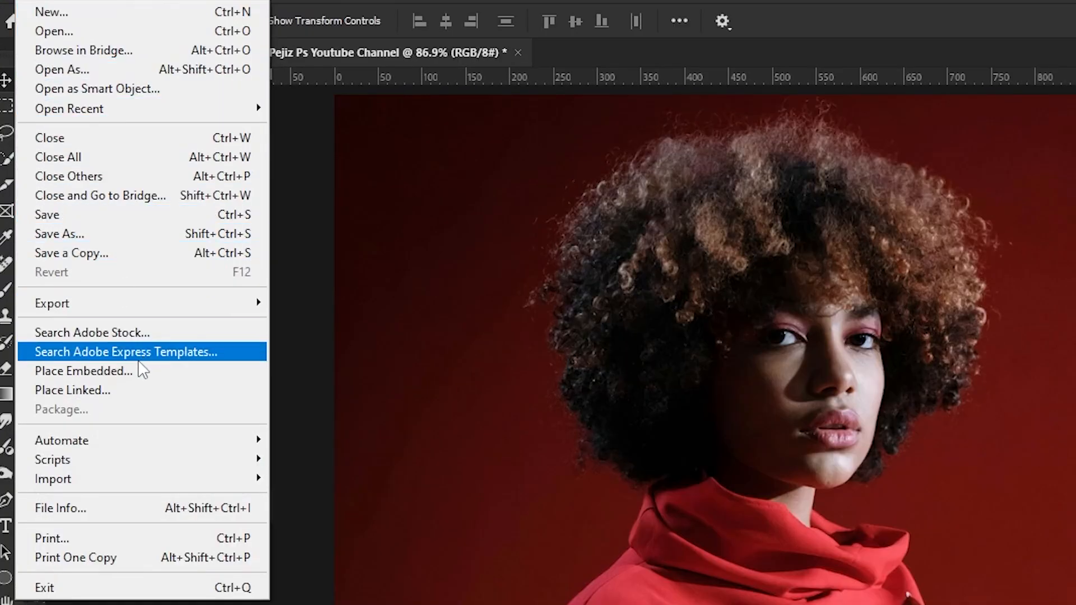
{"action": "left_click", "coordinate": [83, 370]}
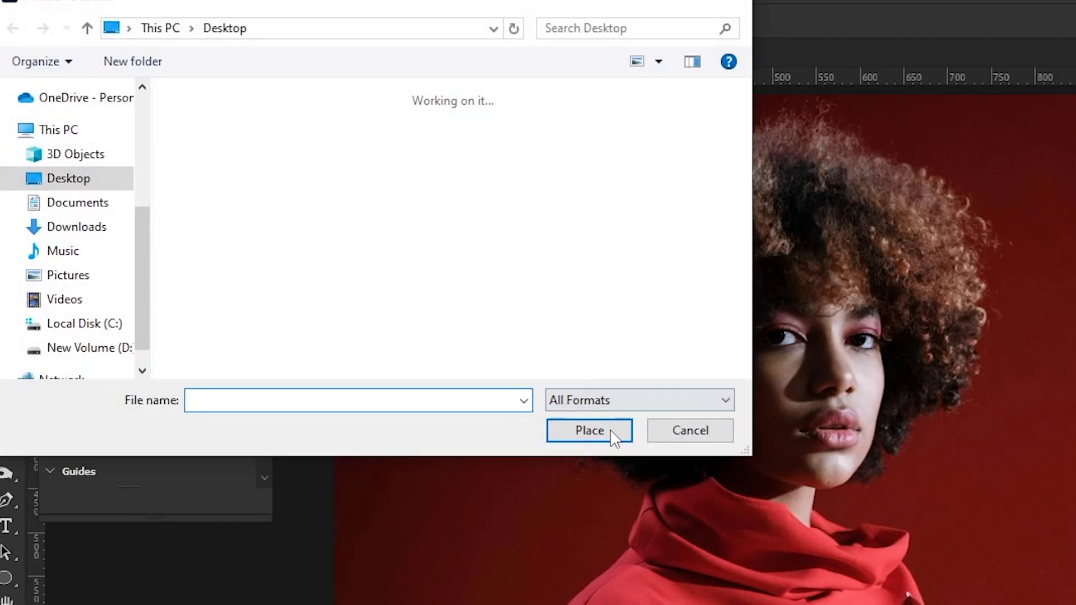
{"action": "left_click", "coordinate": [588, 431]}
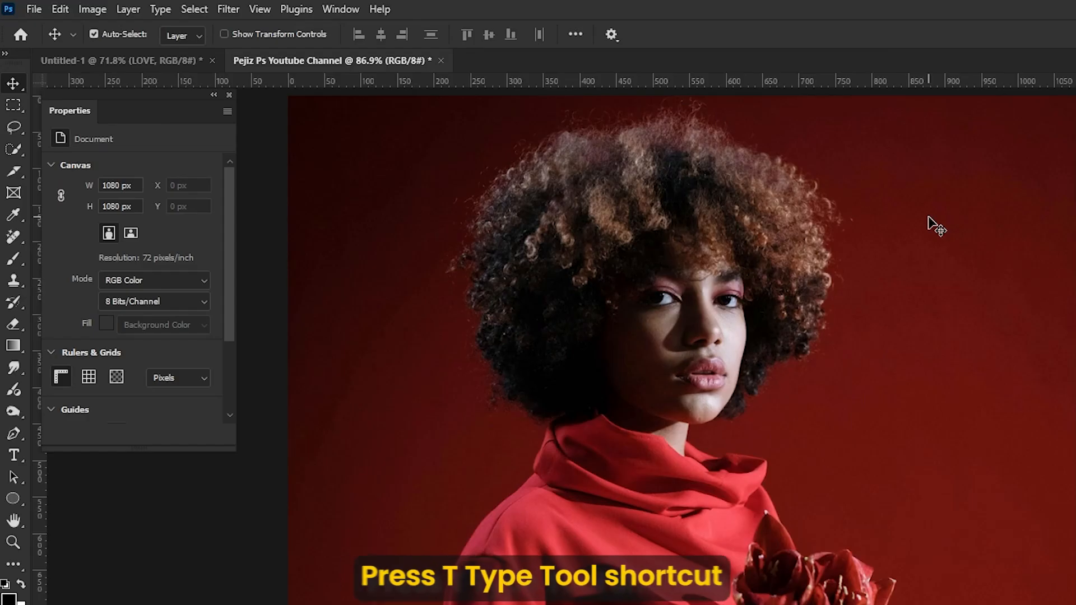
Add large white LOVE text across the portrait in Roboto Black and commit it
{"action": "key", "text": "t"}
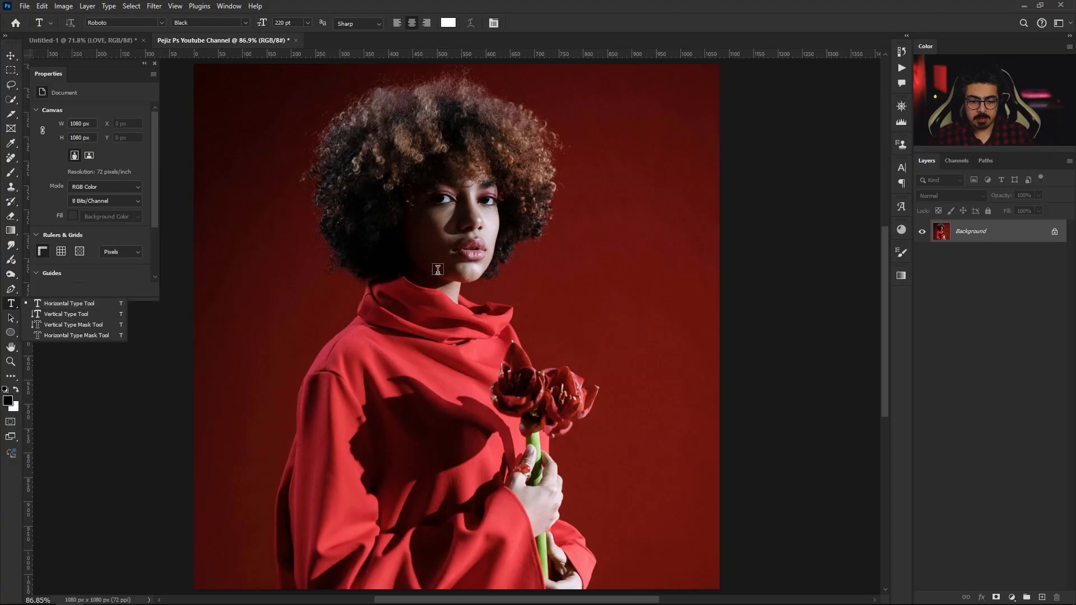
{"action": "type", "text": "VO"}
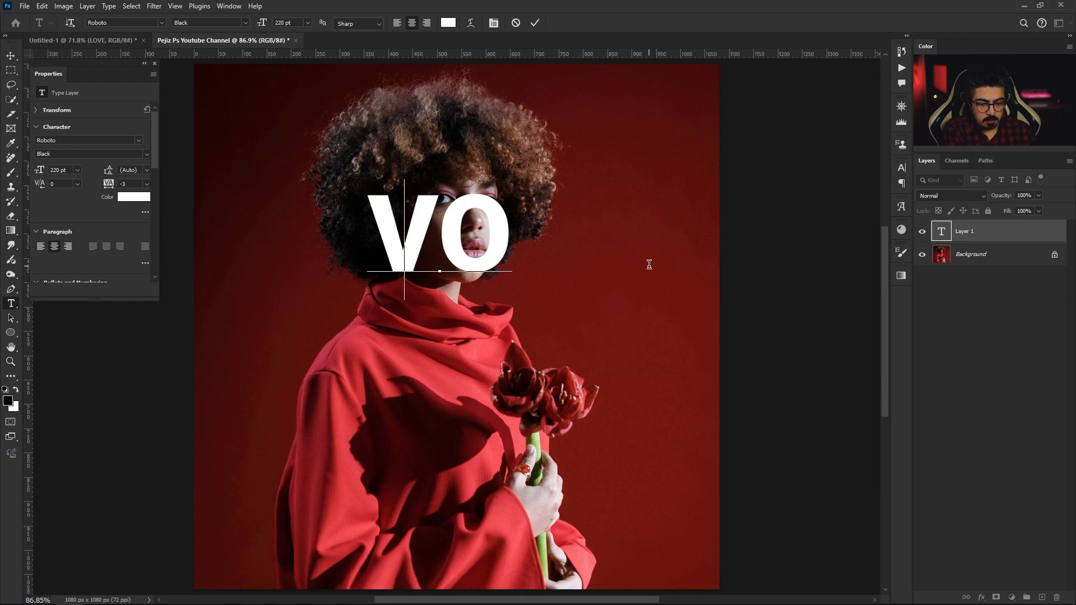
{"action": "left_click", "coordinate": [535, 22]}
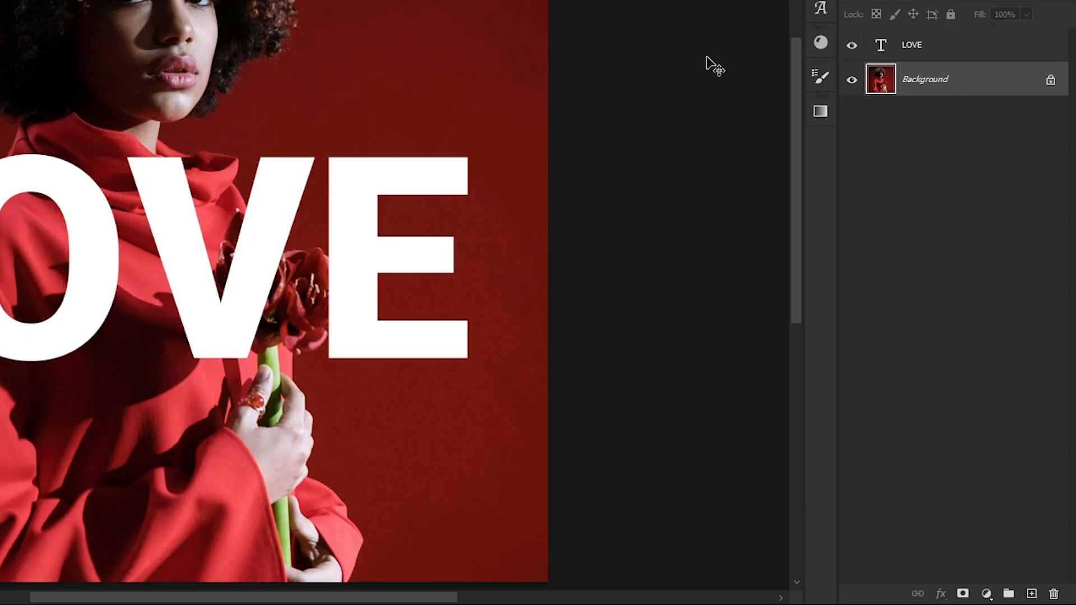
Duplicate the Background portrait layer with Ctrl+J
{"action": "key", "text": "ctrl+j"}
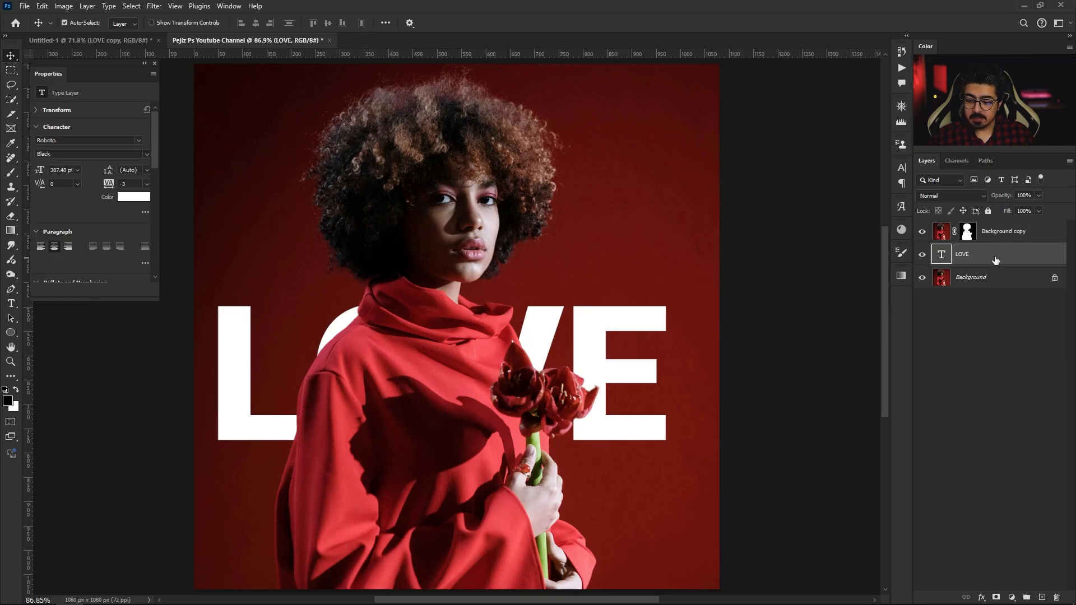
{"action": "key", "text": "ctrl+j"}
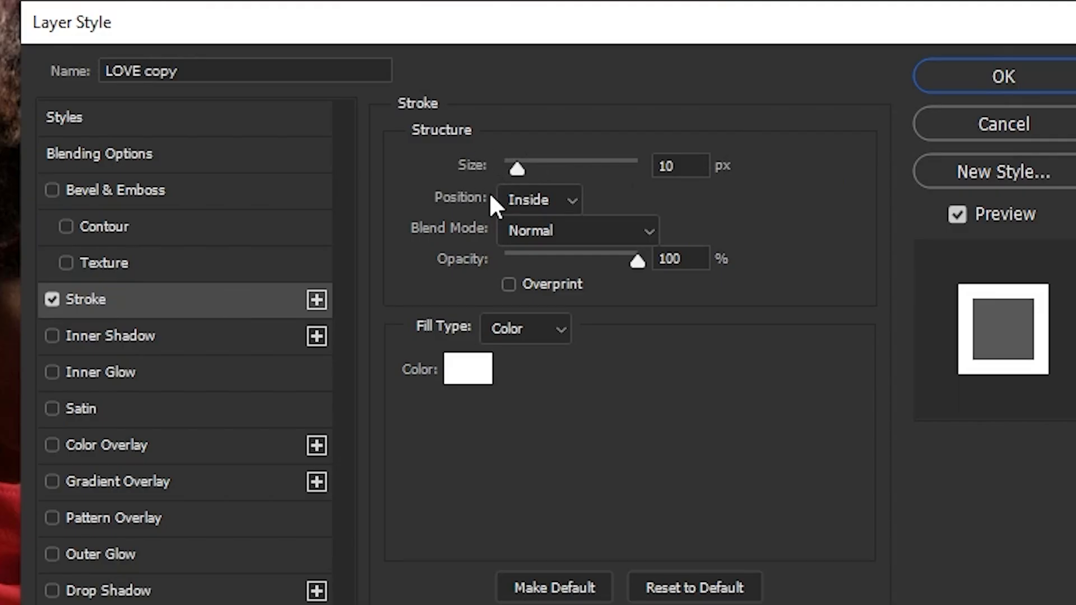
Set the LOVE copy stroke position to Inside and pick a white stroke colour
{"action": "left_click", "coordinate": [539, 199]}
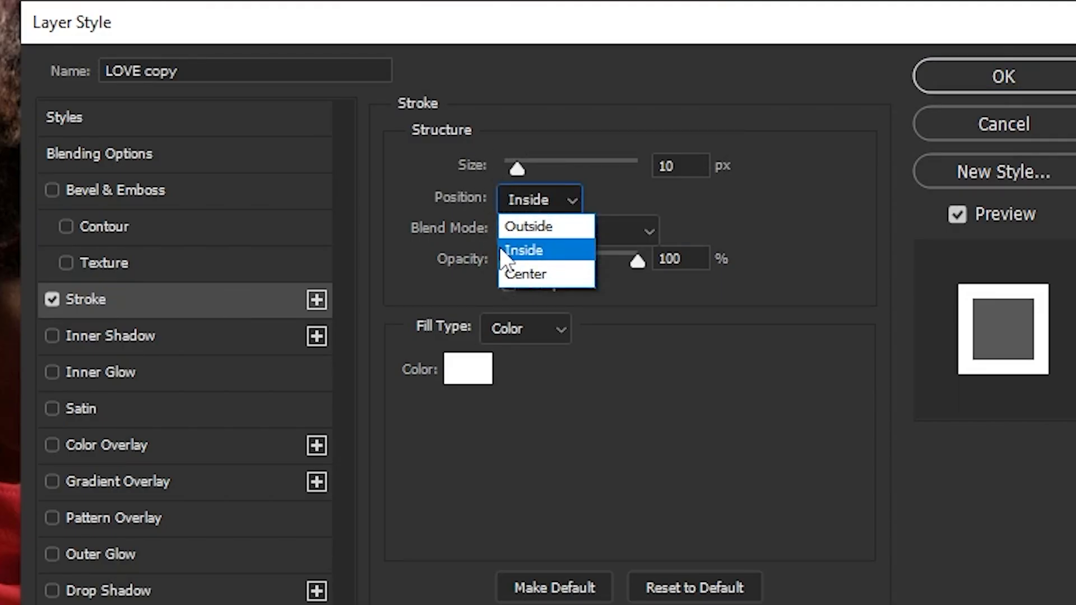
{"action": "left_click", "coordinate": [523, 249]}
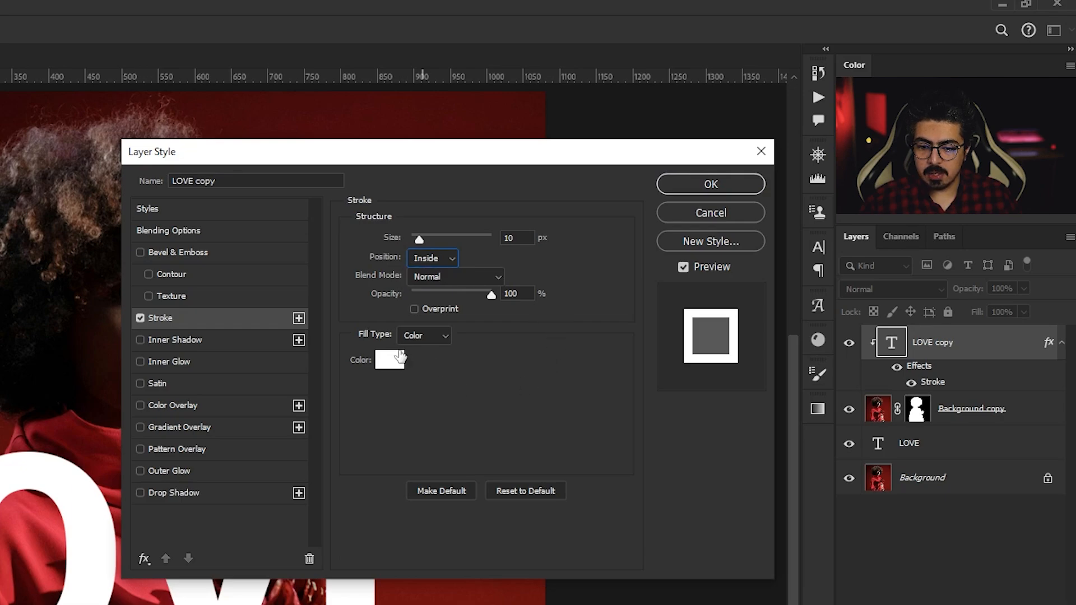
{"action": "left_click", "coordinate": [710, 184]}
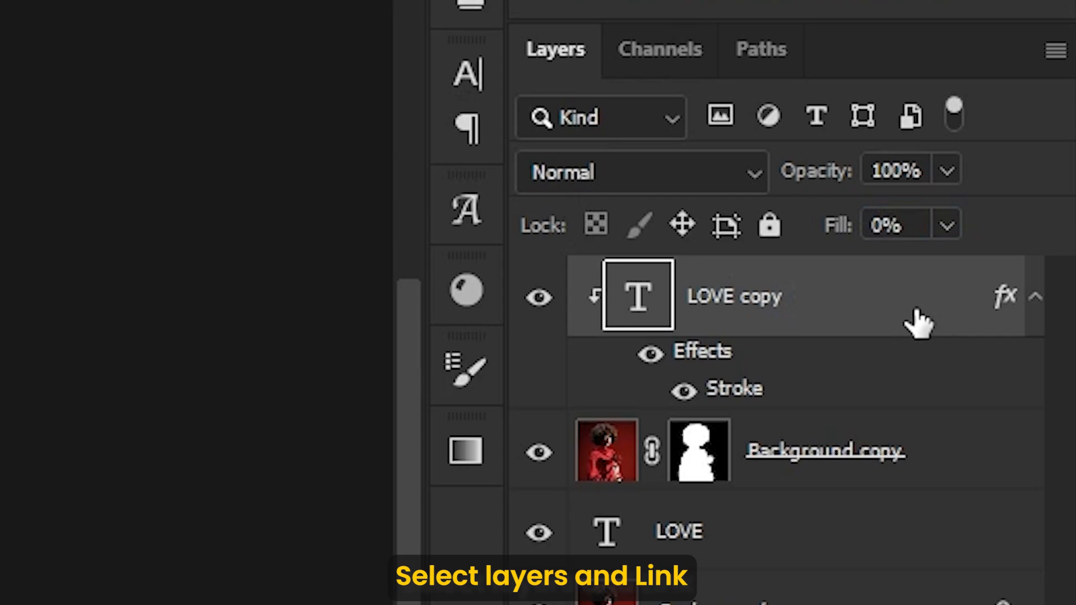
{"action": "mouse_move", "coordinate": [909, 312]}
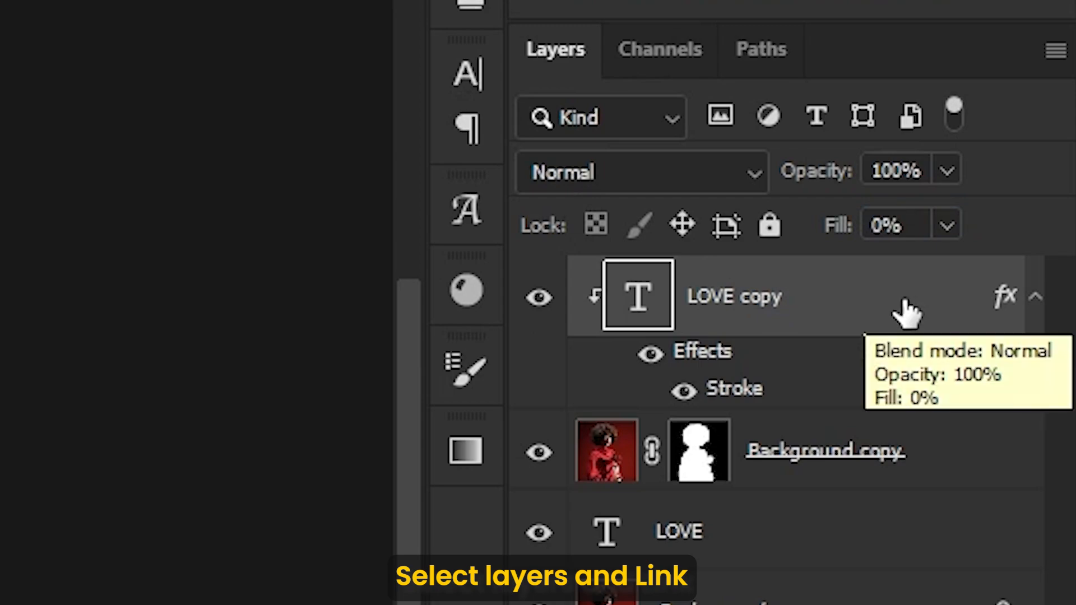